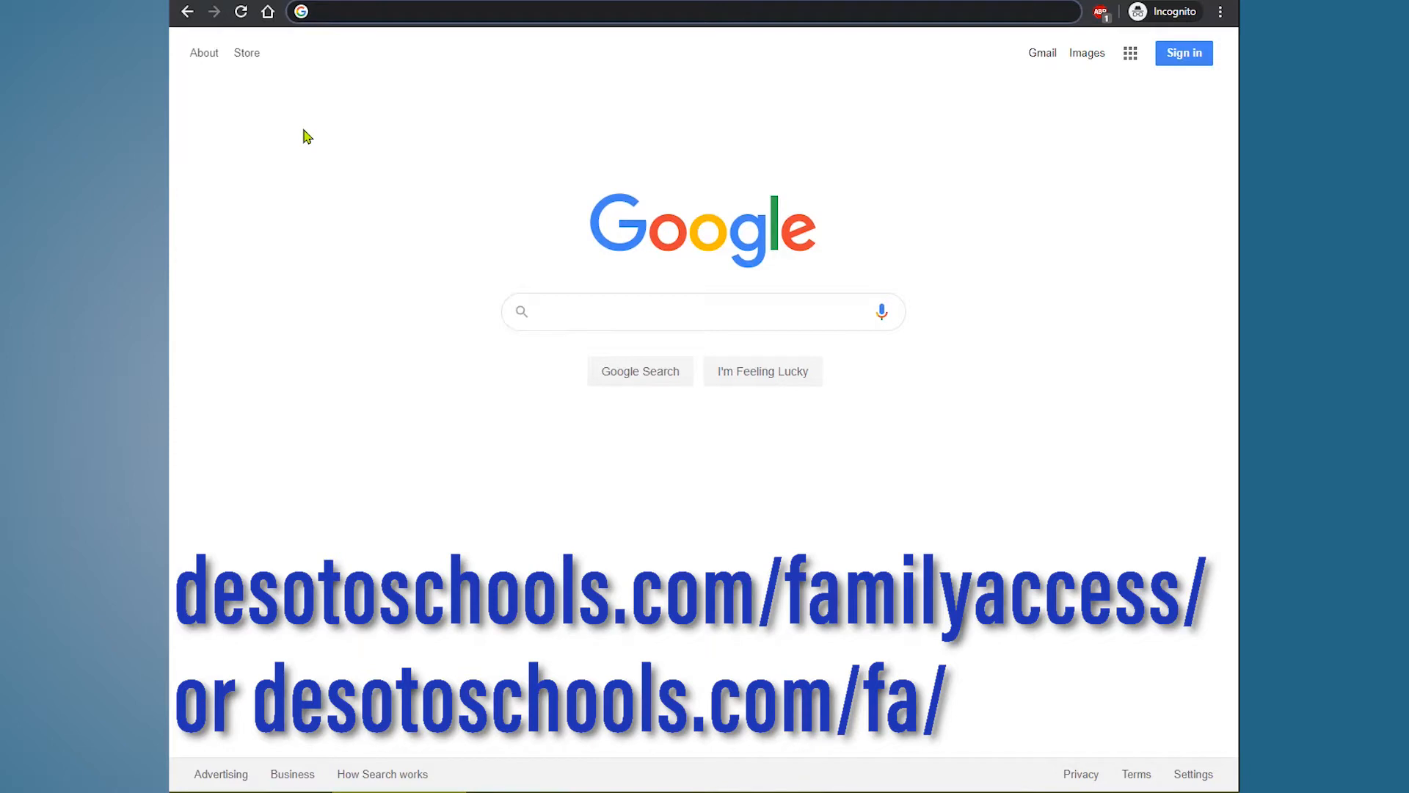
{"action": "type", "text": "http://desotoschools.com/familyaccess/"}
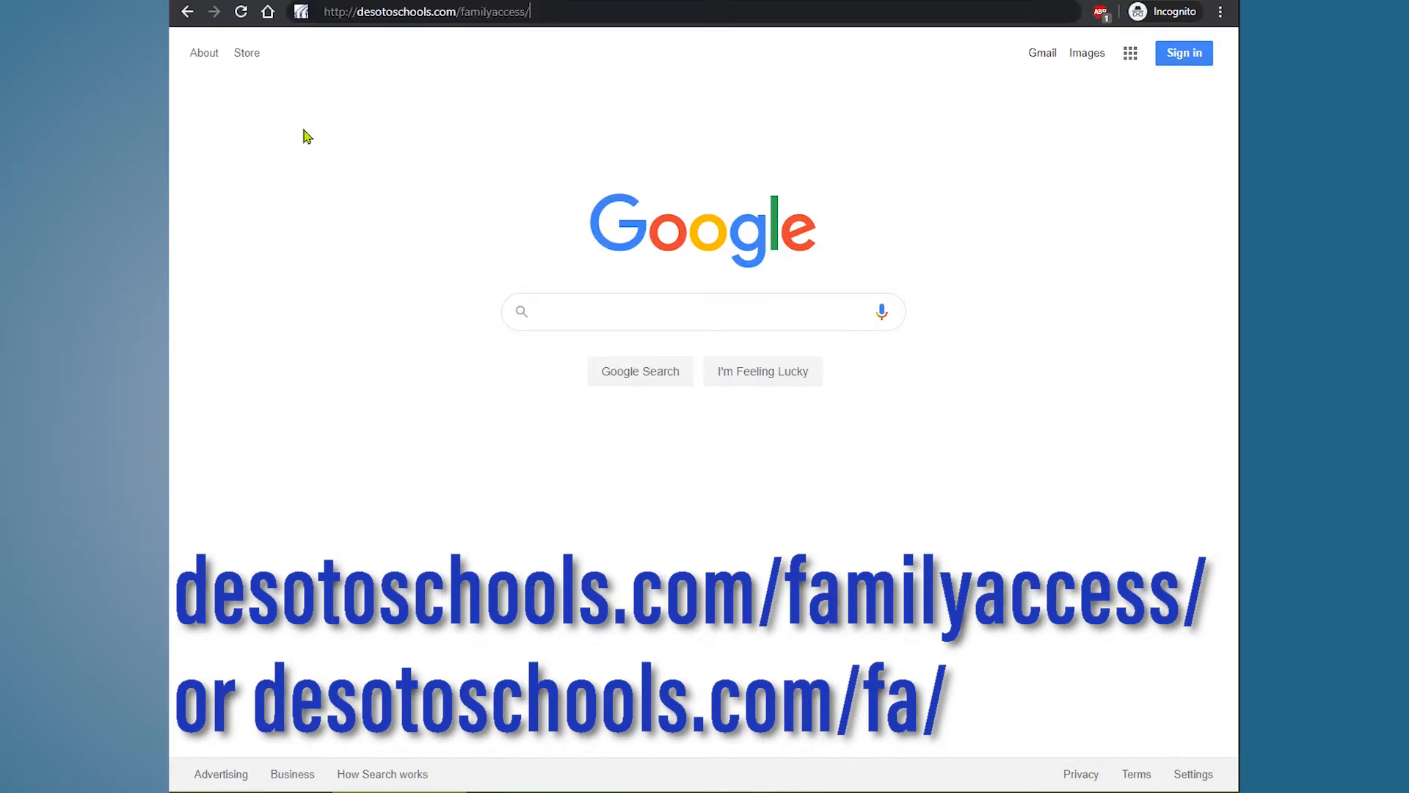
{"action": "left_click", "coordinate": [425, 12]}
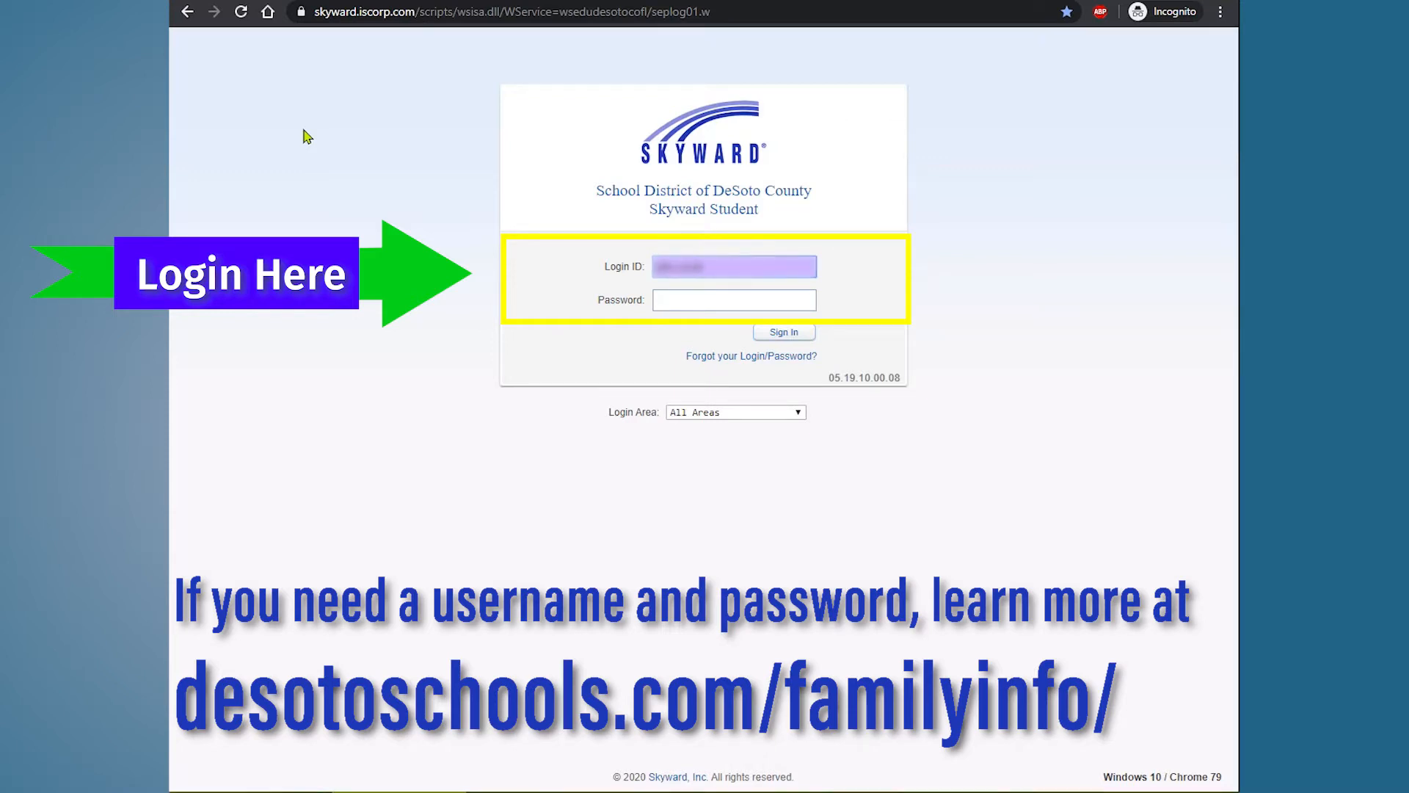
- Sign in to the DeSoto County Family Access portal with the login ID and password
{"action": "type", "text": "password"}
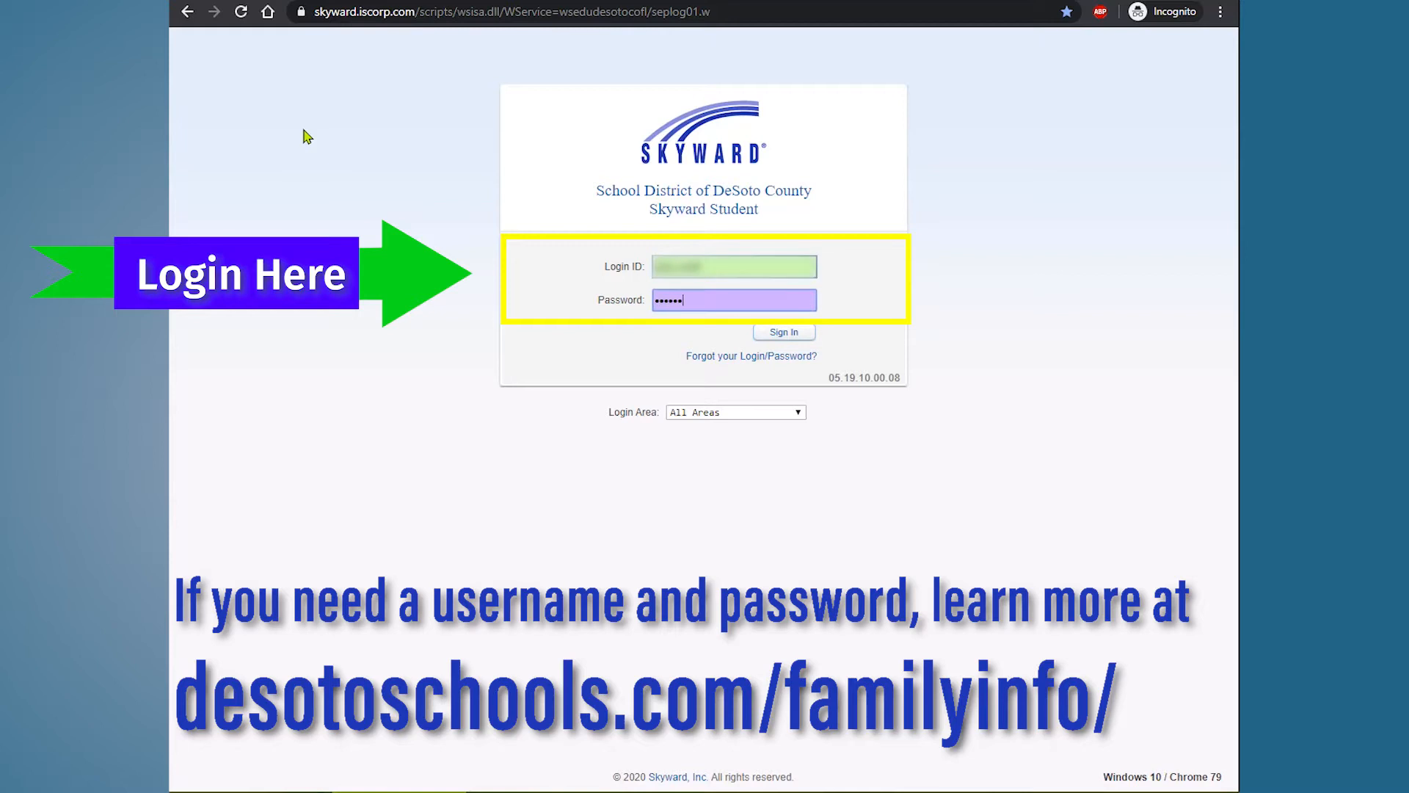
{"action": "left_click", "coordinate": [783, 332]}
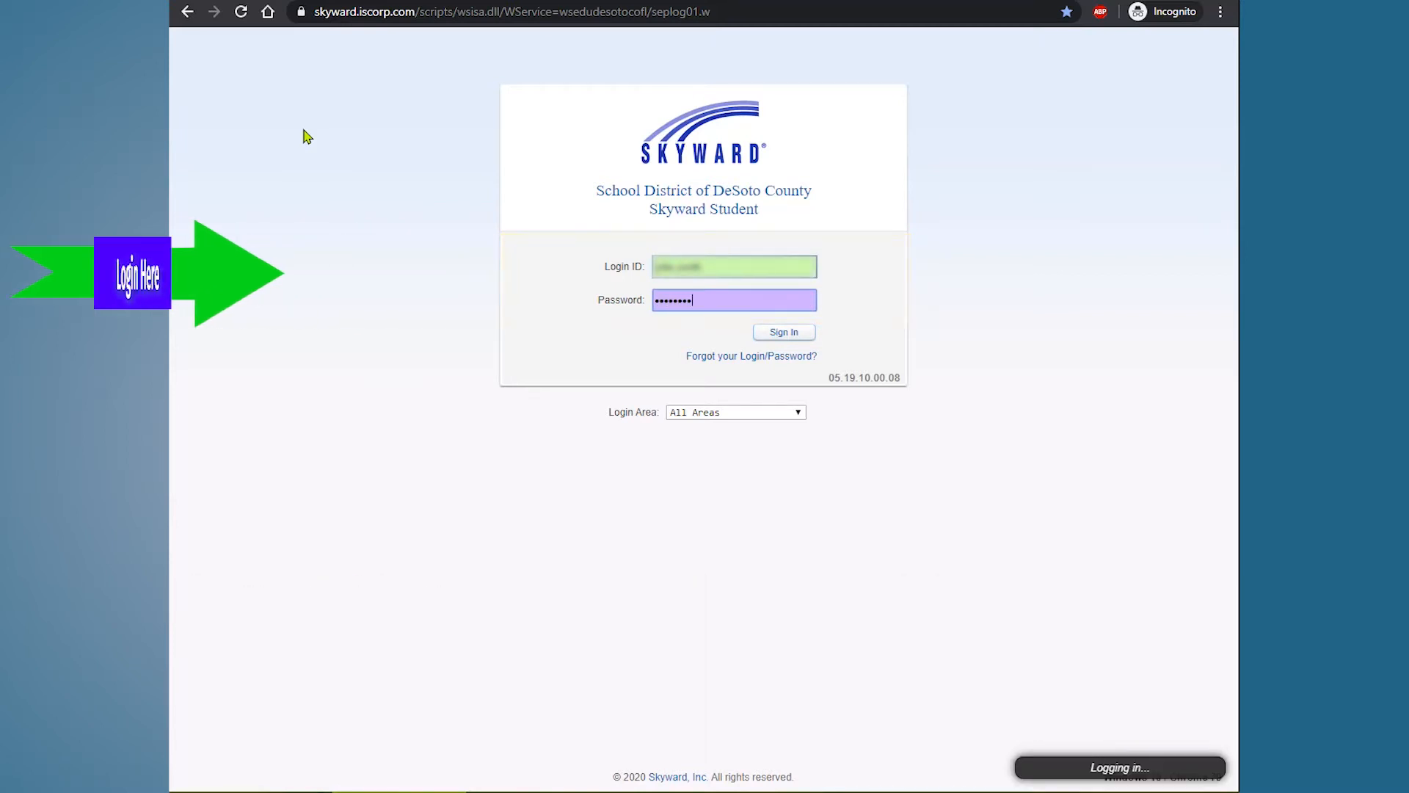
{"action": "left_click", "coordinate": [782, 331]}
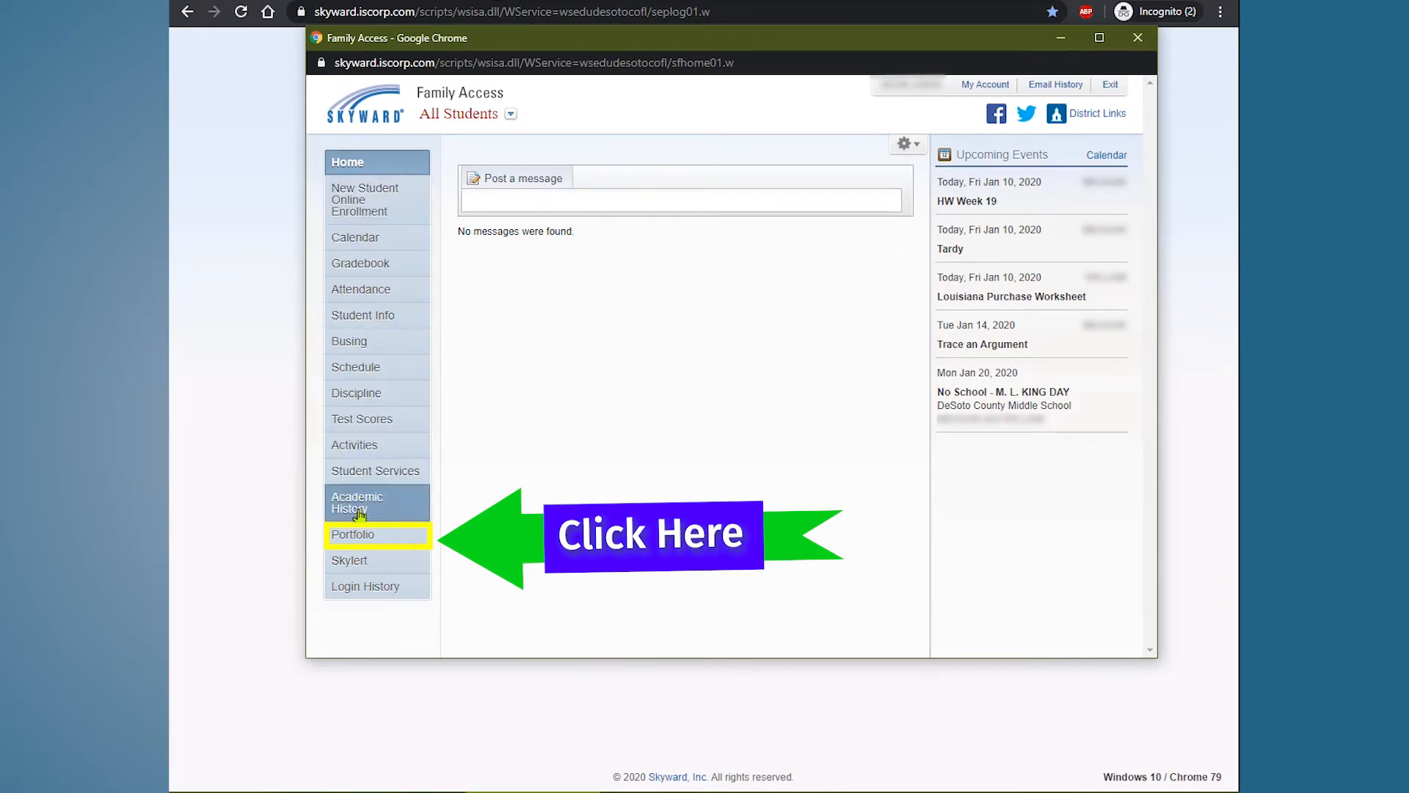
{"action": "mouse_move", "coordinate": [352, 534]}
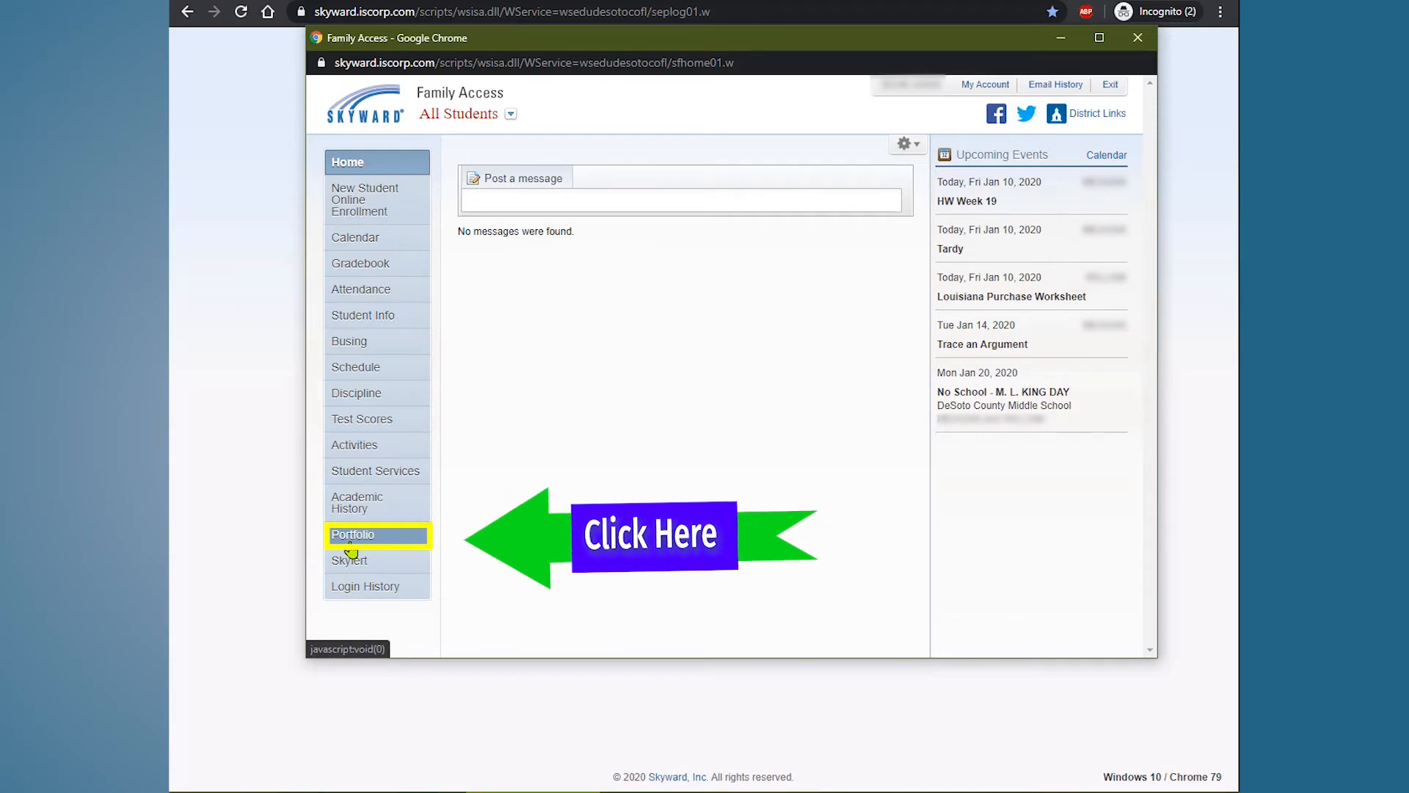
- Go to Portfolio from the left navigation to see each student's attachments
{"action": "left_click", "coordinate": [355, 534]}
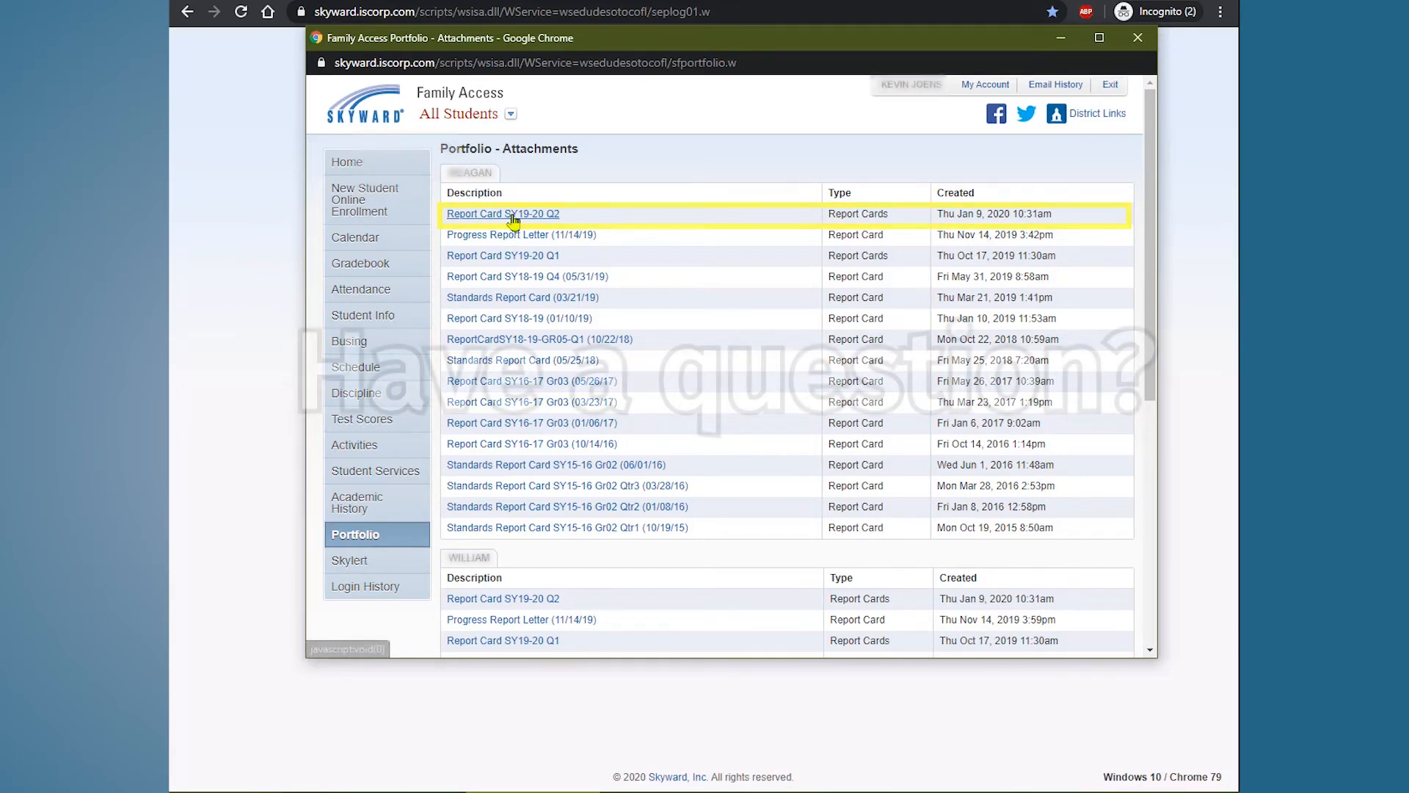
- Open the Report Card SY19-20 Q2 attachment as a PDF
{"action": "left_click", "coordinate": [502, 212]}
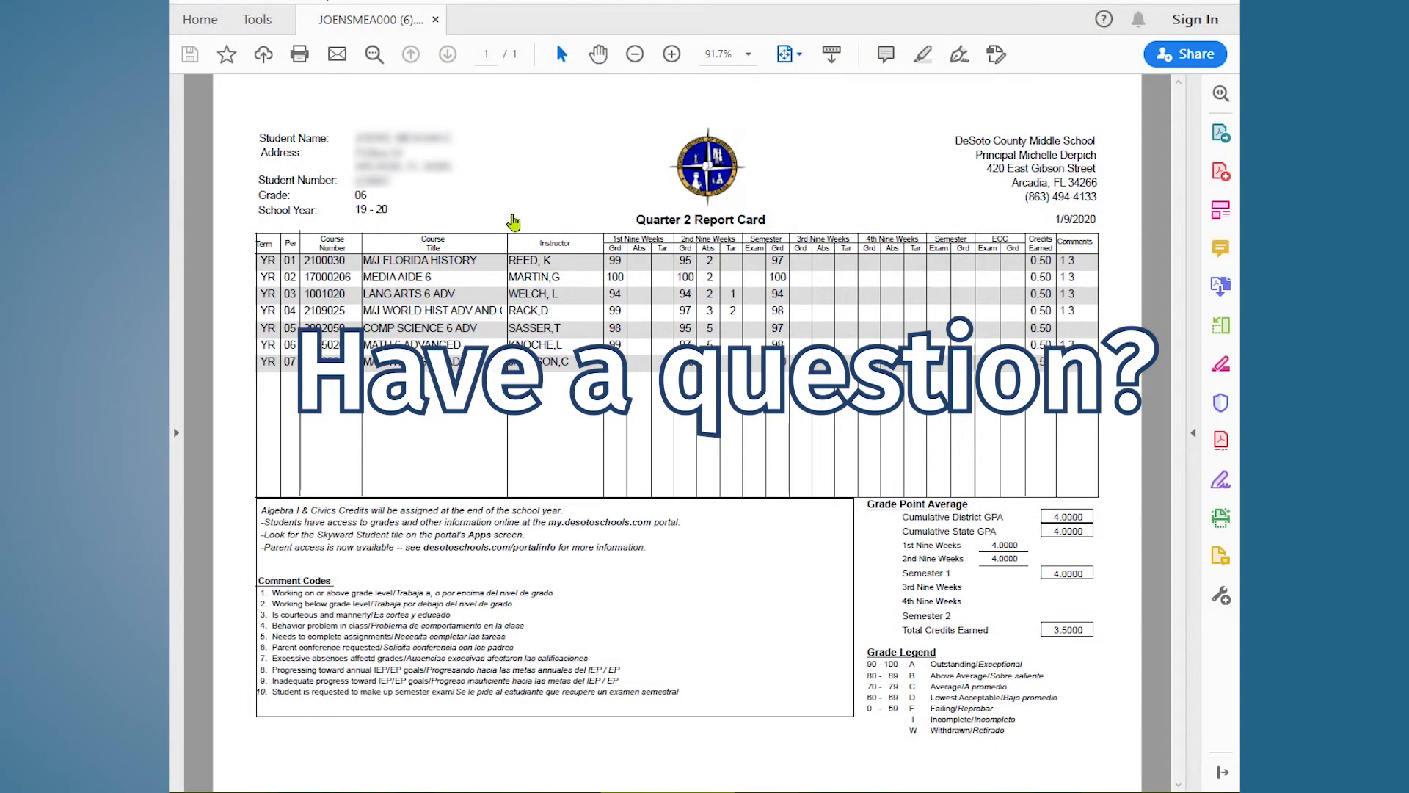